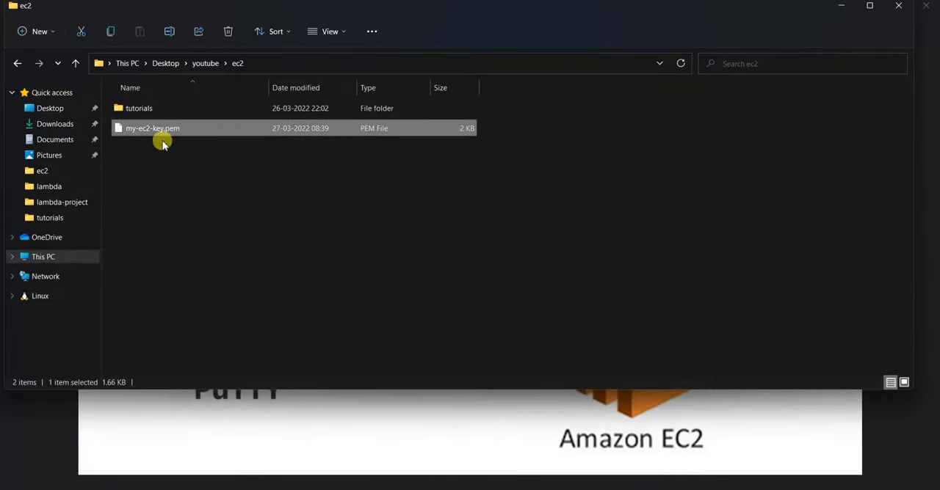
mouse_move(182, 141)
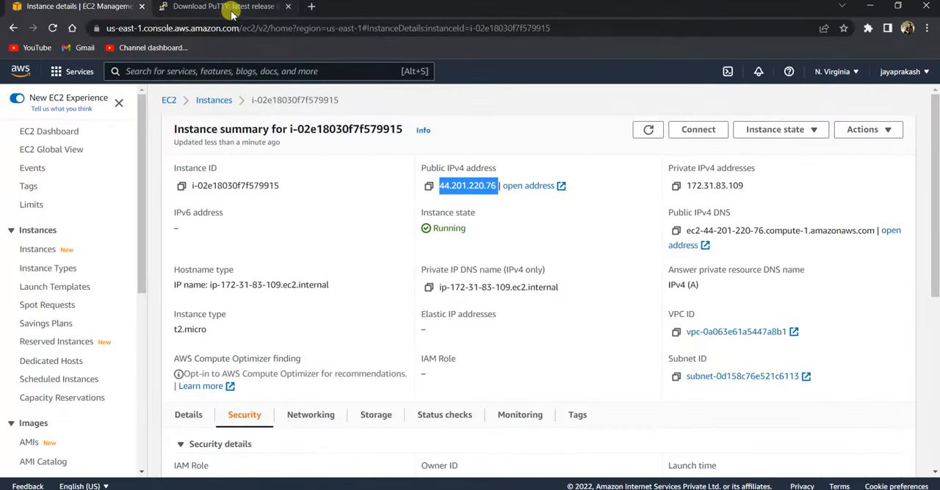
Step: Switch the browser to the PuTTY 0.76 latest-release download page
left_click(223, 6)
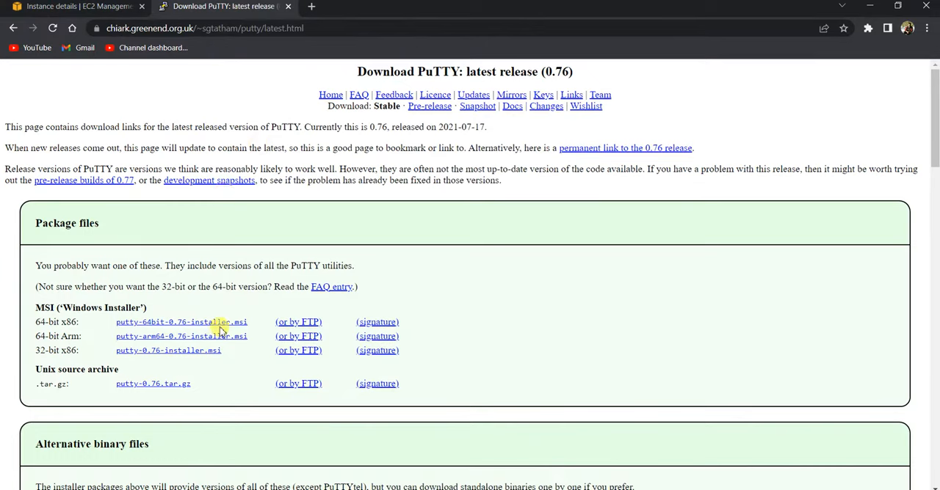
mouse_move(385, 446)
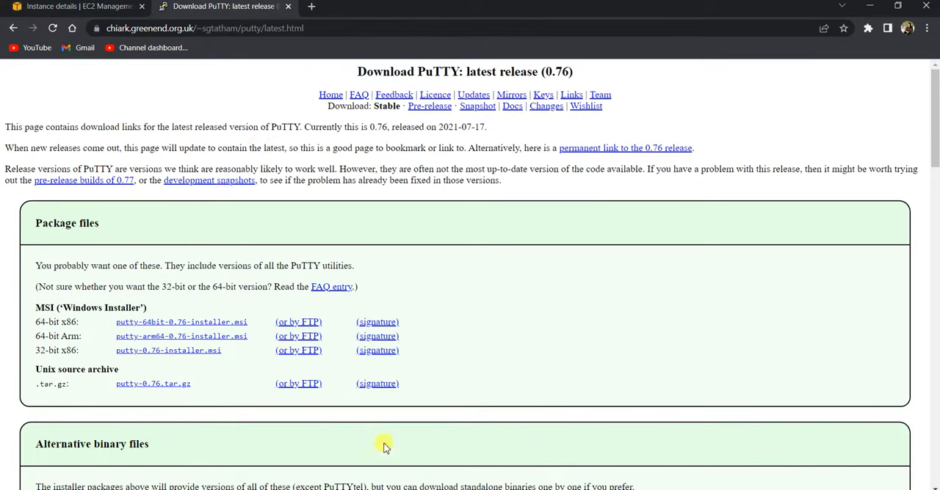
Step: Launch PuTTYgen and import the my-ec2-key.pem private key, accepting the import notice
key("Super")
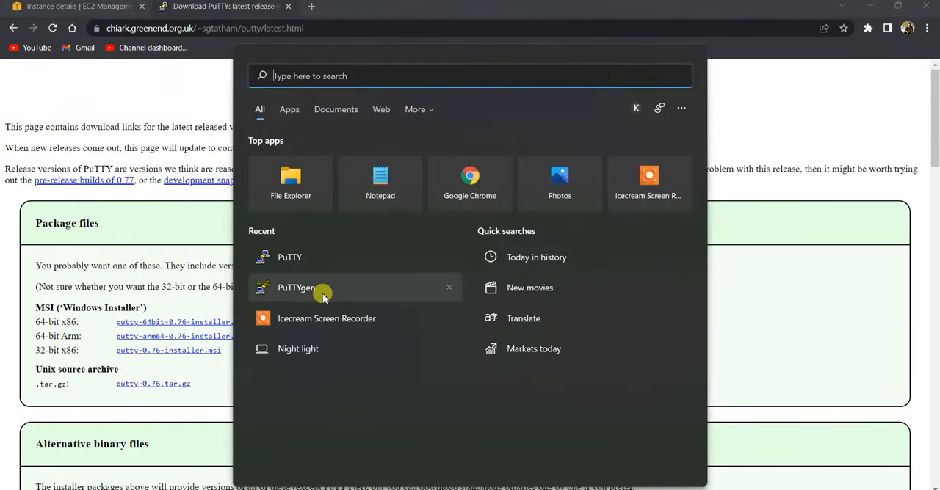
left_click(297, 288)
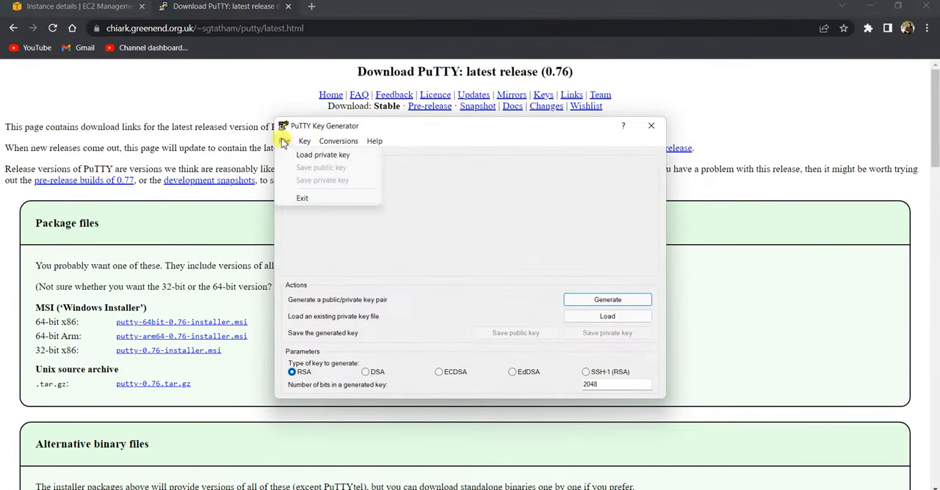
left_click(324, 154)
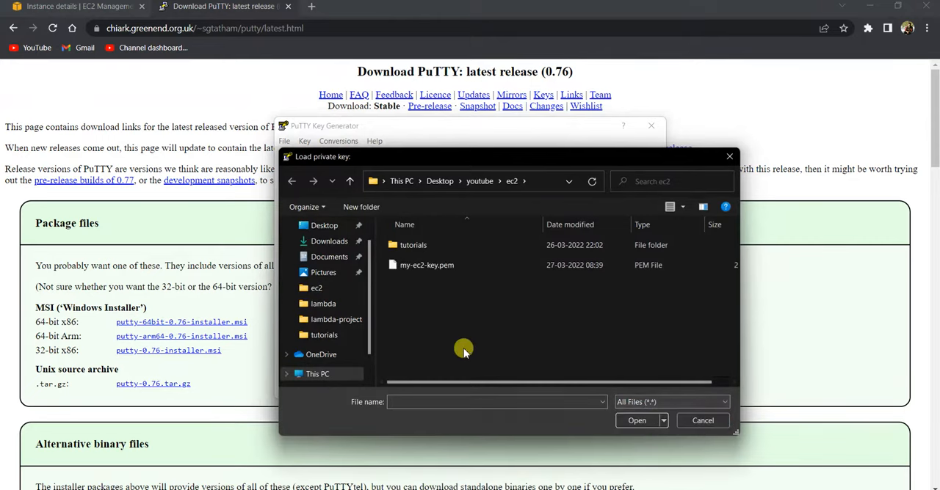
left_click(426, 264)
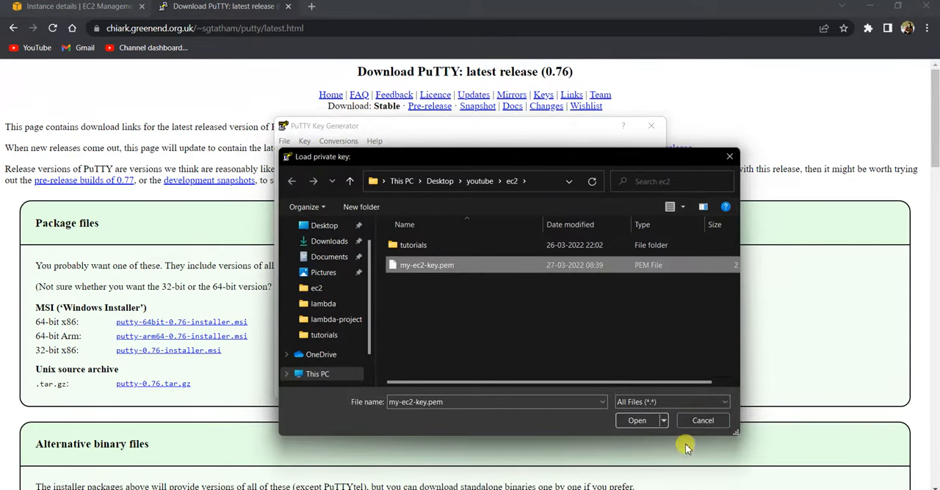
left_click(637, 420)
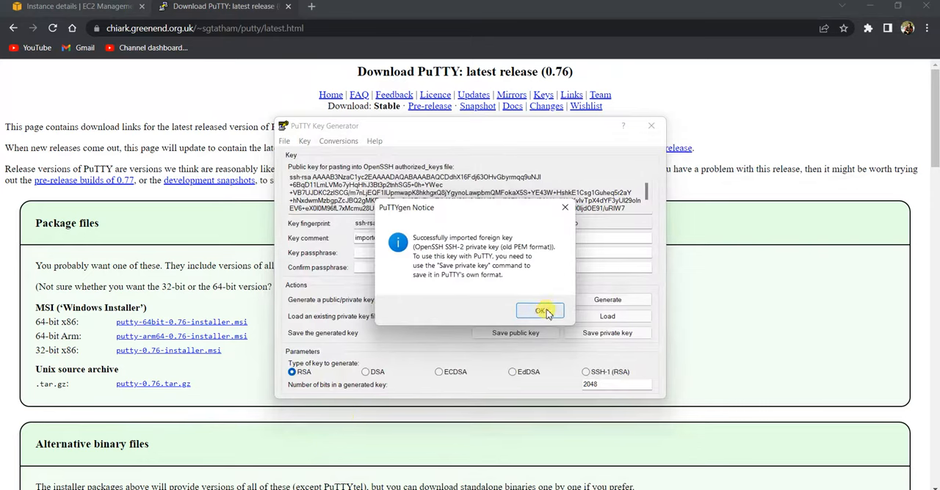
left_click(541, 311)
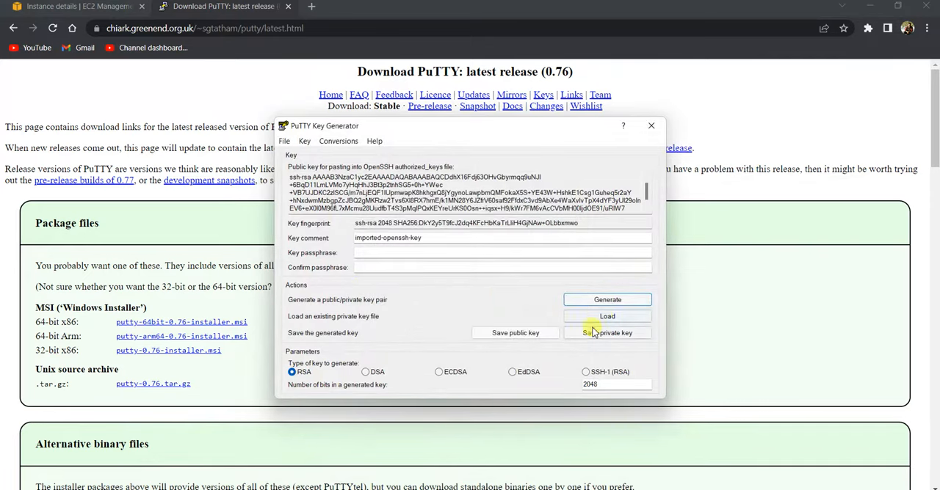
Step: Save the key without a passphrase as the PuTTY private key my-ec2-ppk-file
left_click(608, 331)
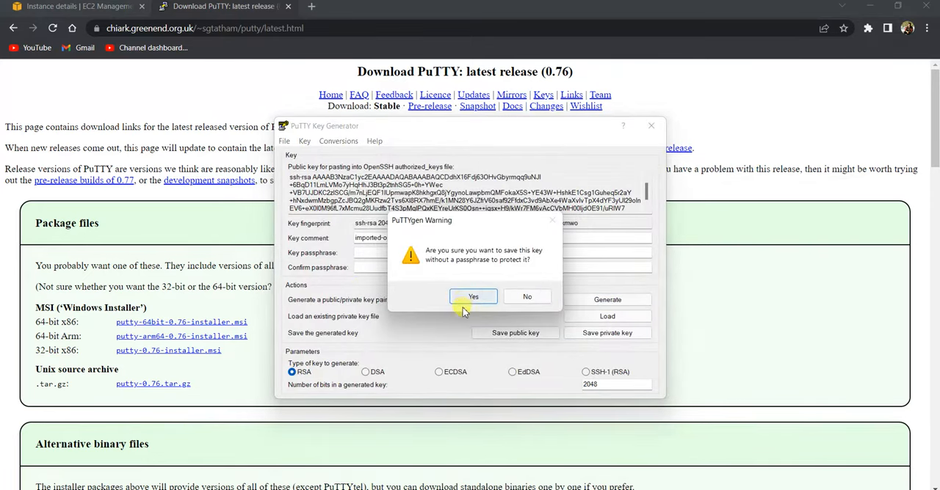
mouse_move(429, 264)
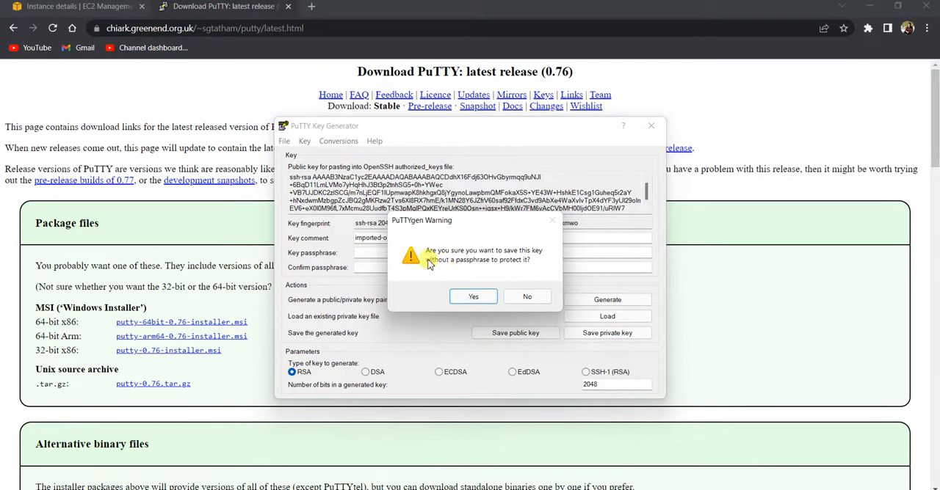
mouse_move(464, 262)
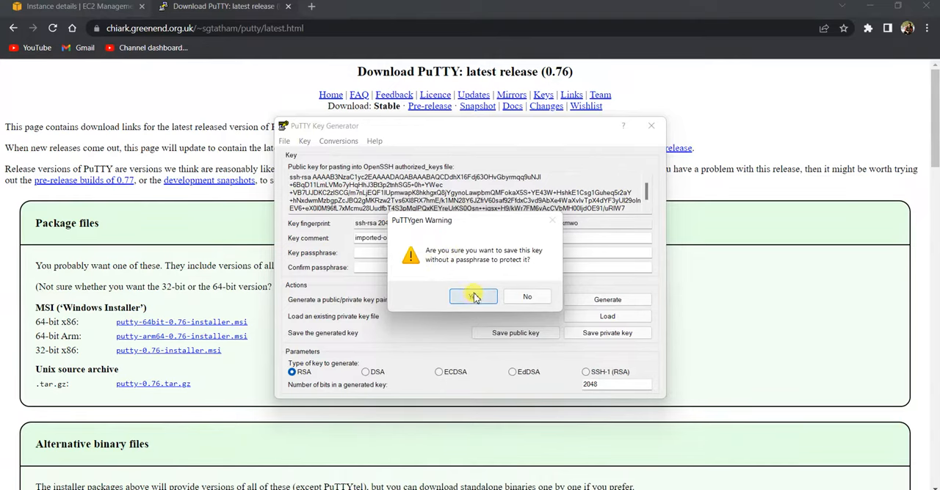
left_click(473, 296)
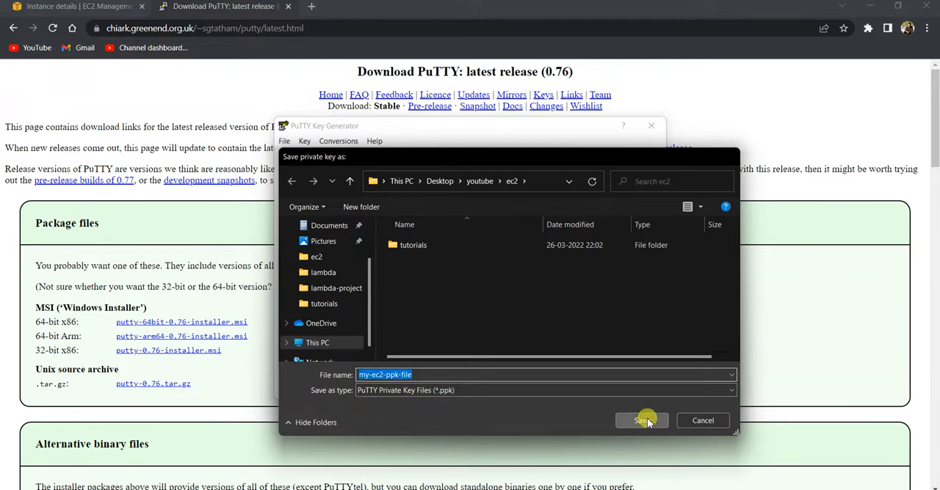
left_click(640, 420)
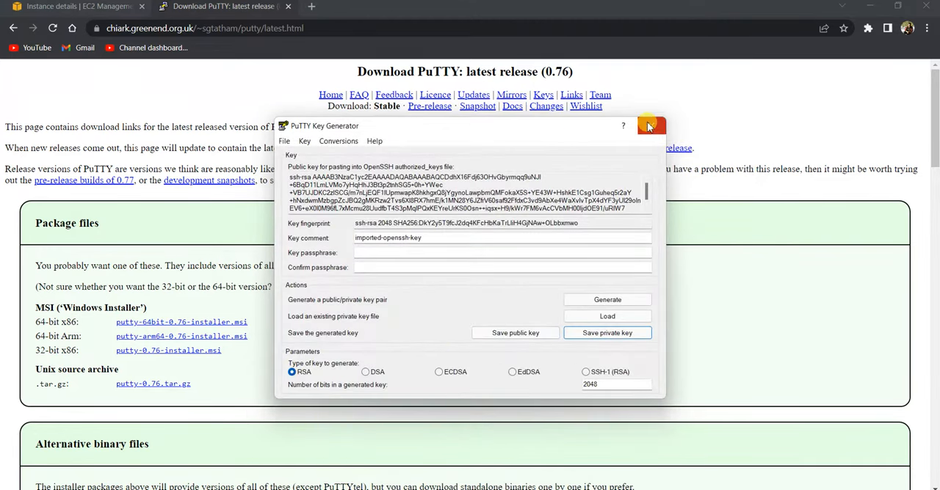
mouse_move(628, 243)
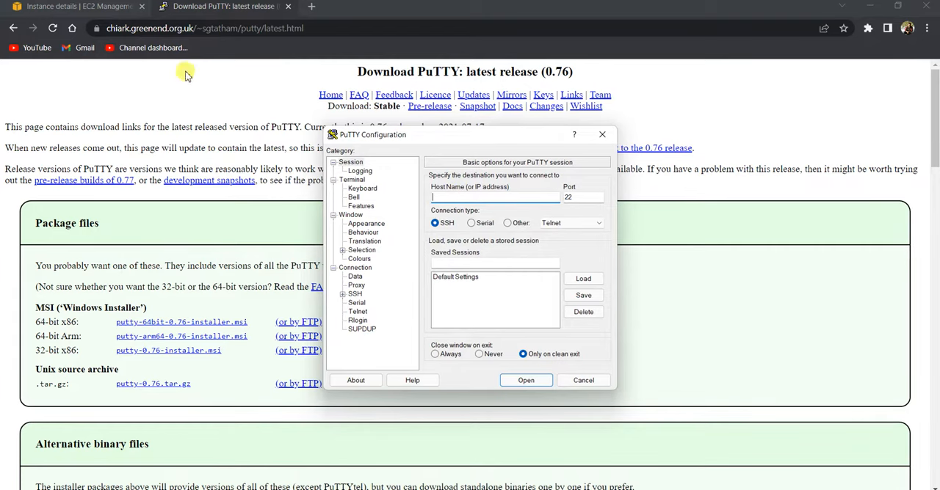
Step: Take the instance address 44.201.220.76 and attach my-ec2-ppk-file as the SSH authentication key
left_click(73, 6)
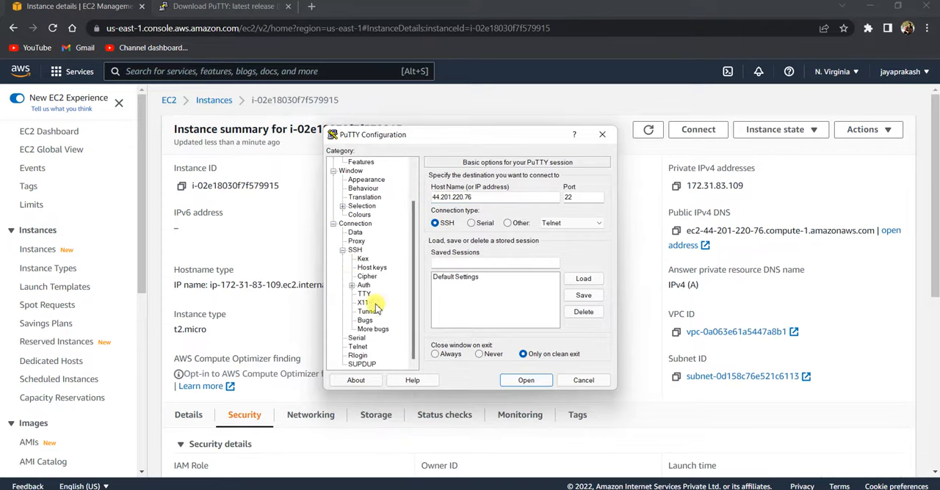
left_click(363, 285)
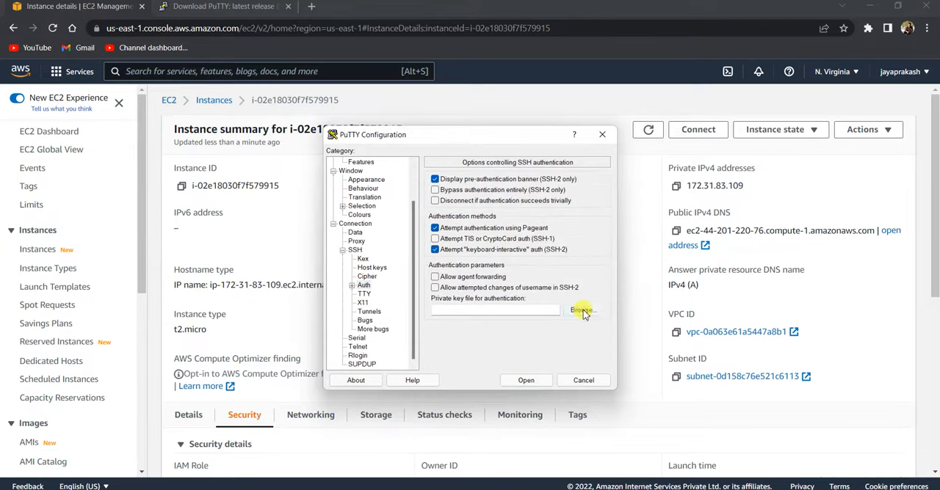
left_click(582, 310)
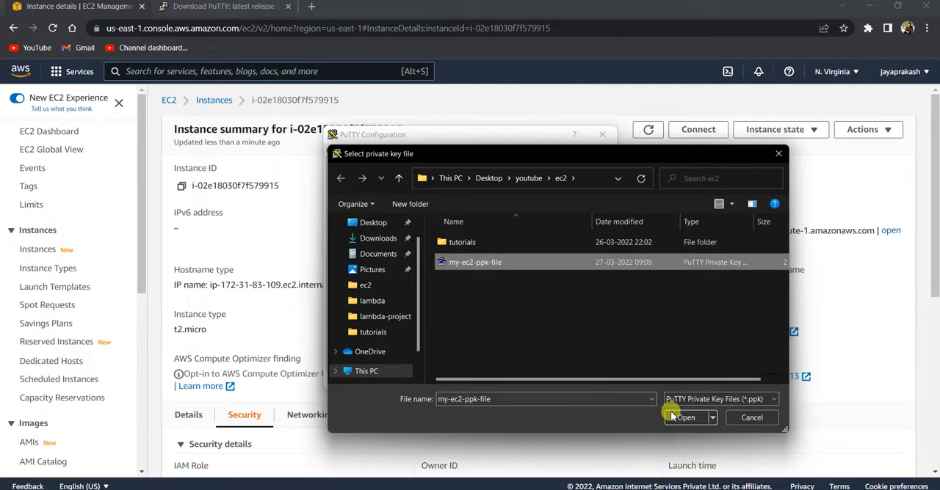
left_click(684, 417)
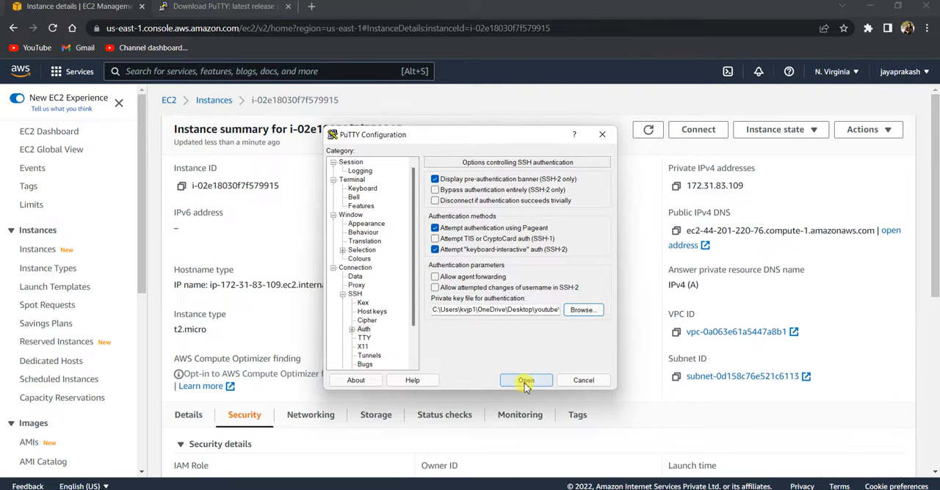
Step: Name the saved session my-ec2-session and store the connection settings
left_click(349, 162)
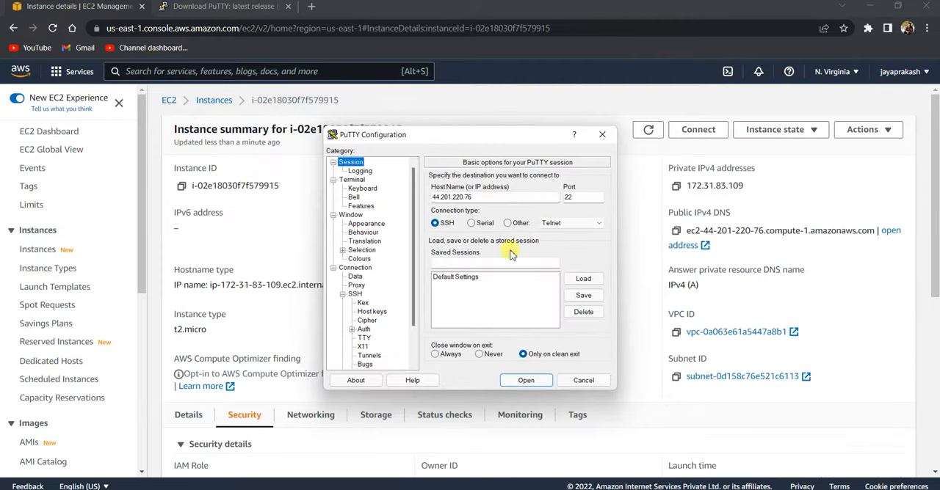
type("m")
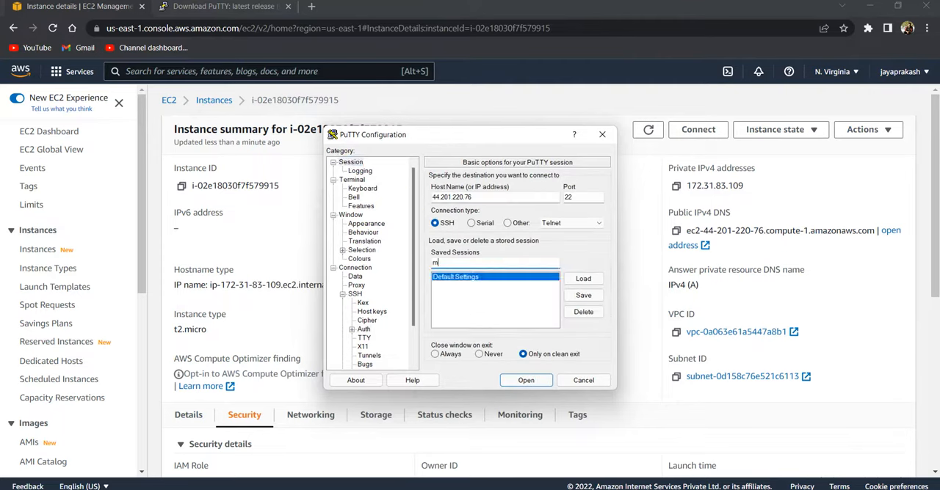
type("y-ec2-session")
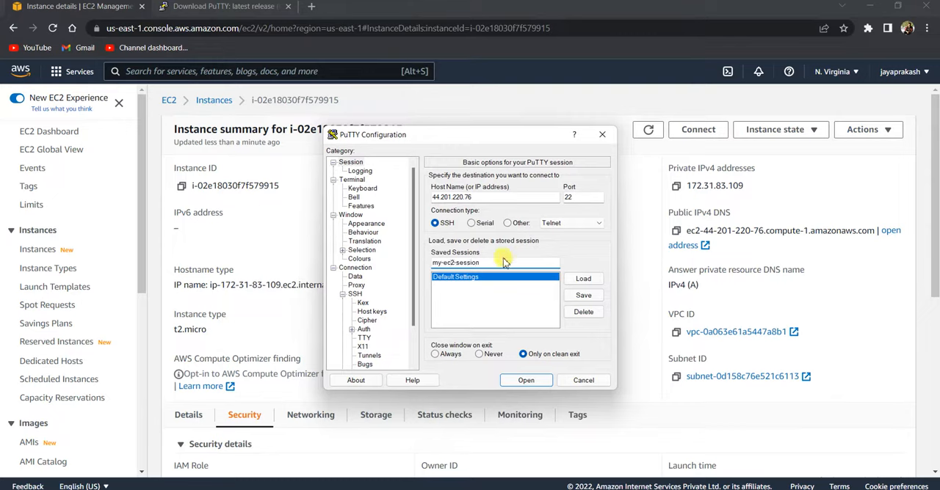
left_click(583, 295)
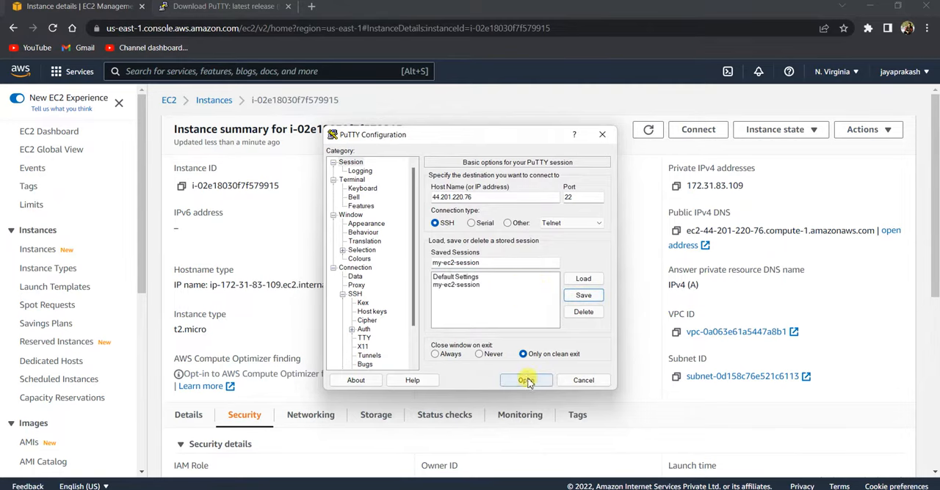
Step: Connect to the instance and log in as ec2-user at the login prompt
left_click(526, 380)
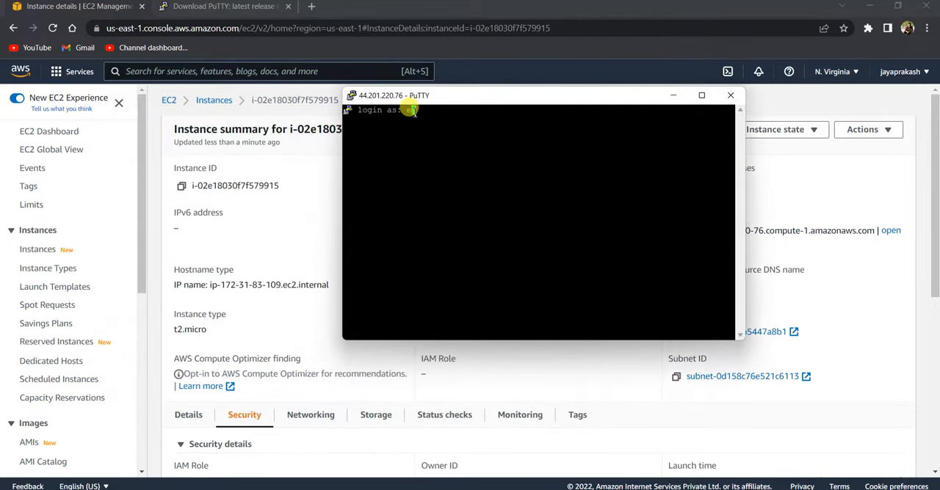
type("ec2-user")
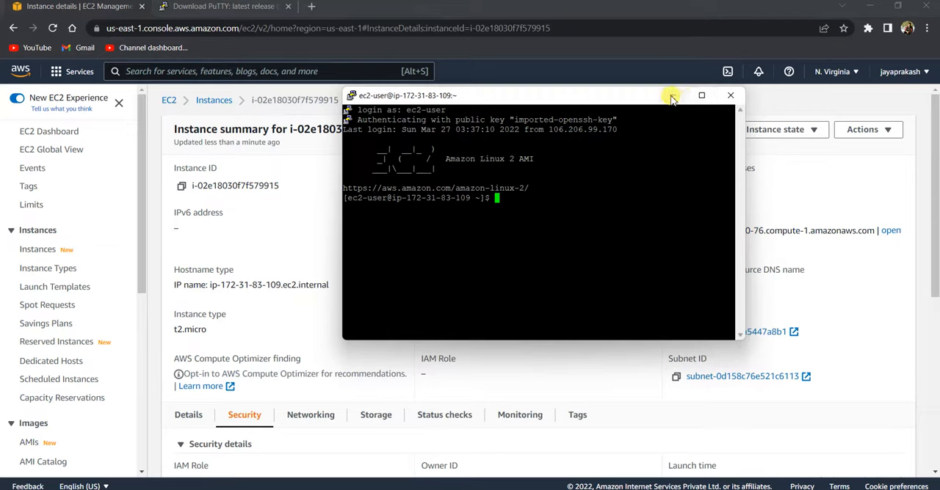
mouse_move(672, 95)
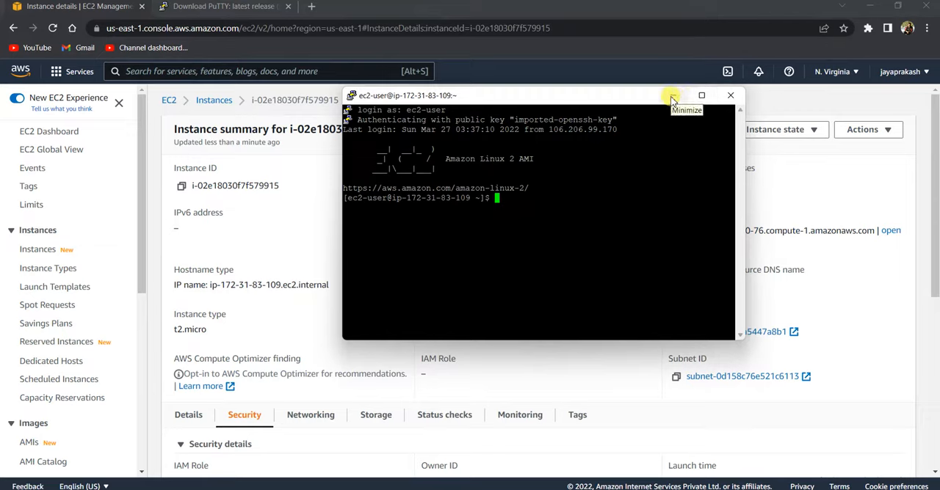
Step: Review my-ec2-sg's inbound rules (HTTP 80, SSH 22 from 0.0.0.0/0) and leave them unchanged
left_click(671, 95)
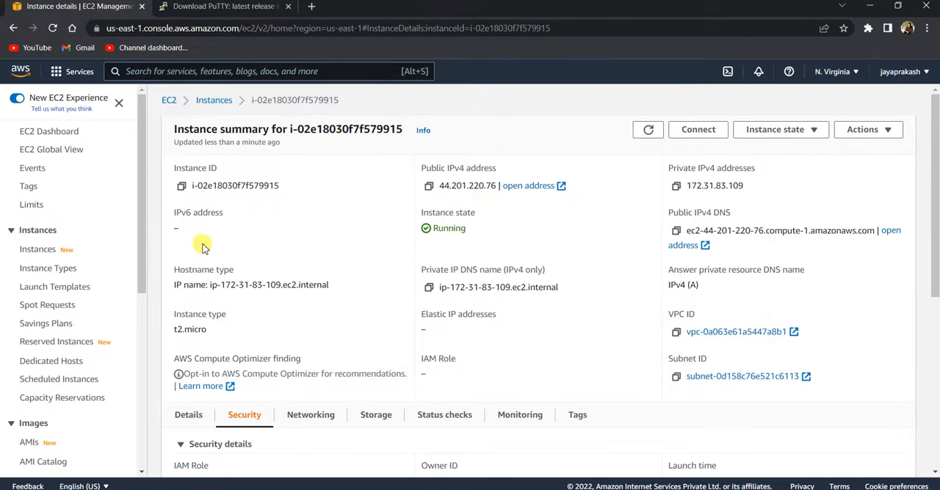
scroll("down", 3)
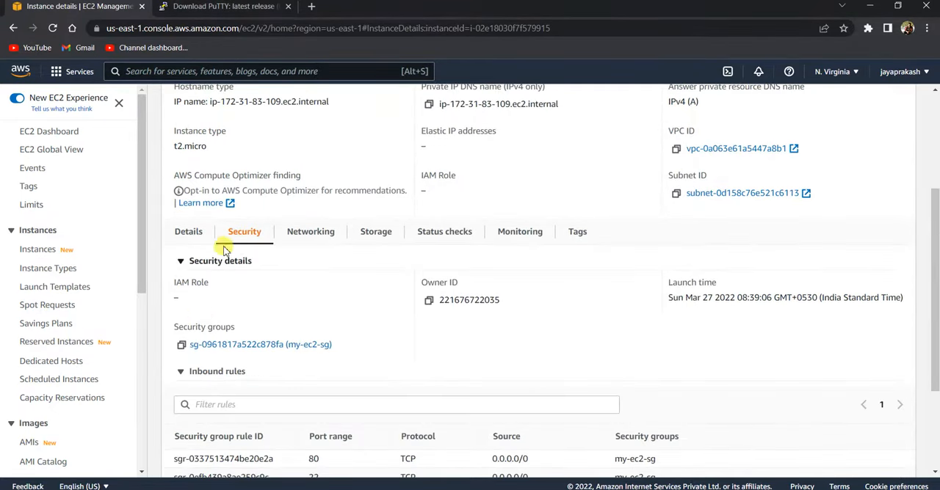
left_click(236, 343)
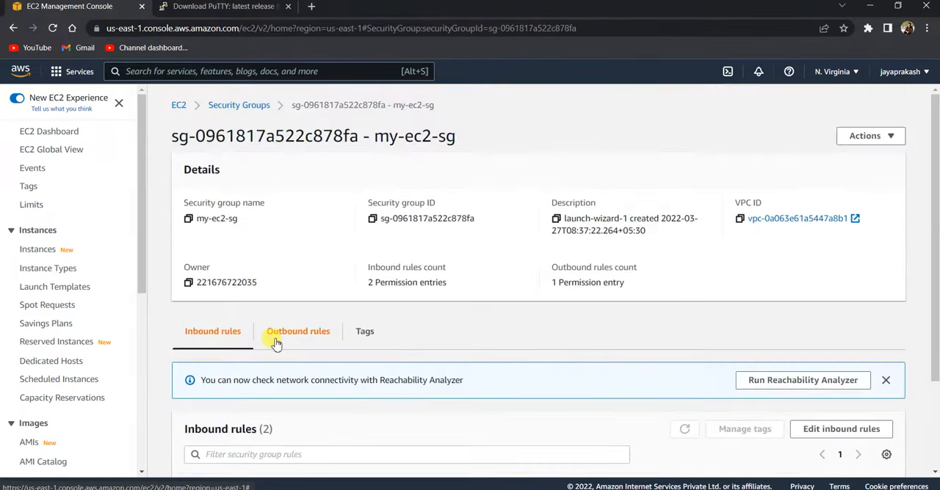
scroll("down", 3)
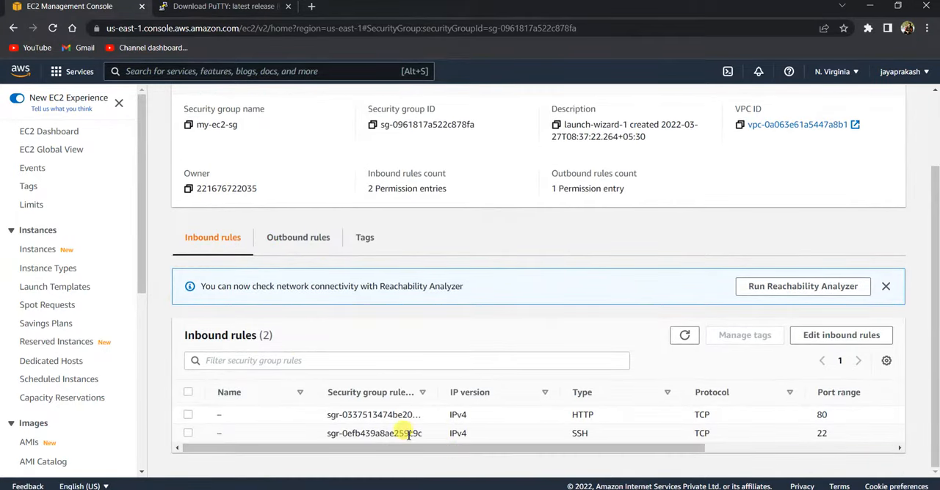
left_click(840, 335)
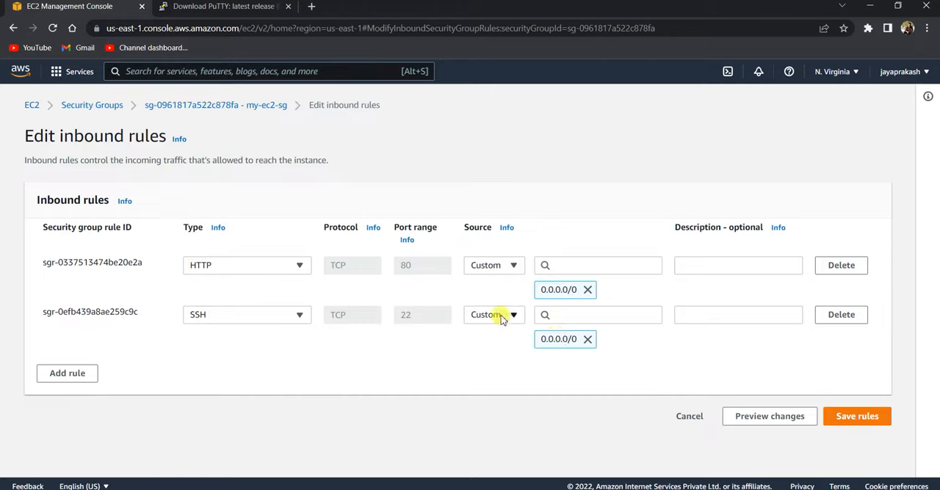
mouse_move(364, 358)
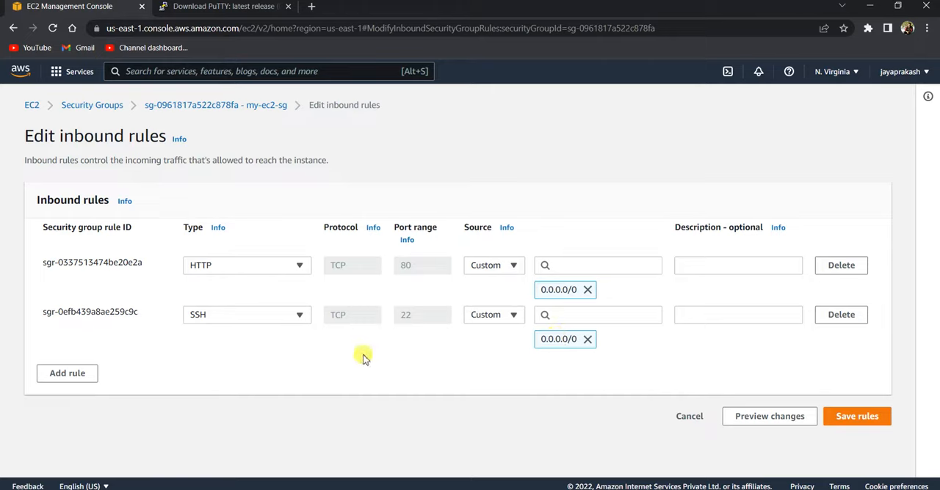
mouse_move(141, 352)
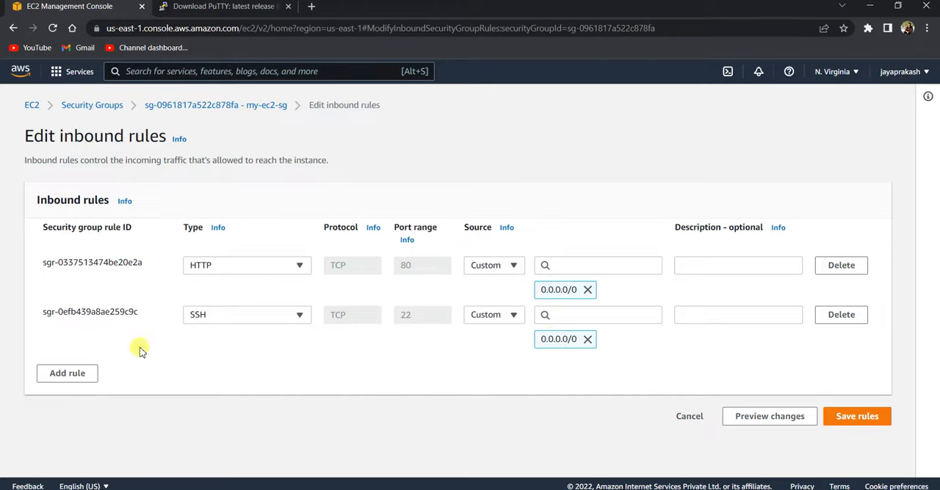
mouse_move(713, 338)
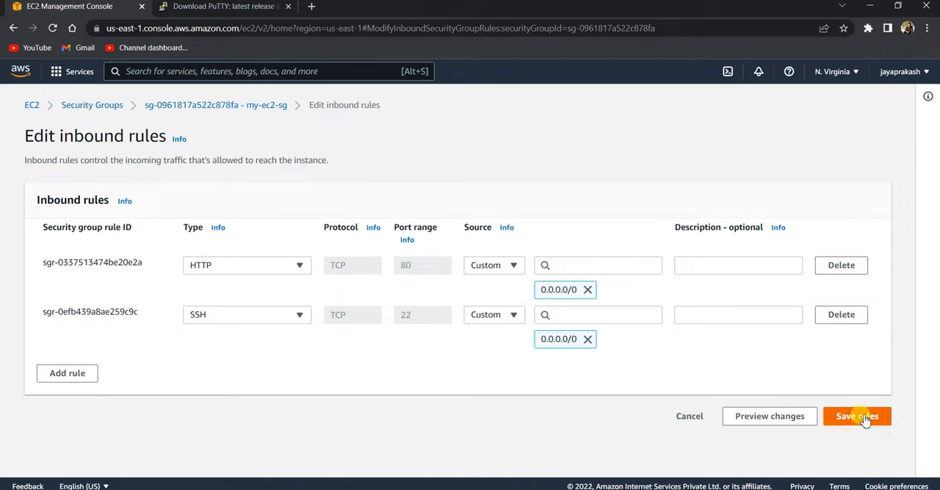
left_click(858, 417)
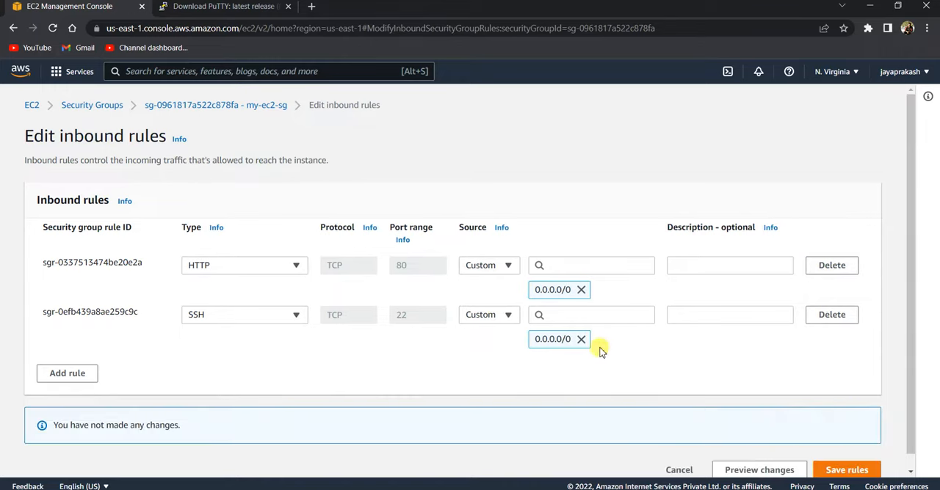
left_click(678, 470)
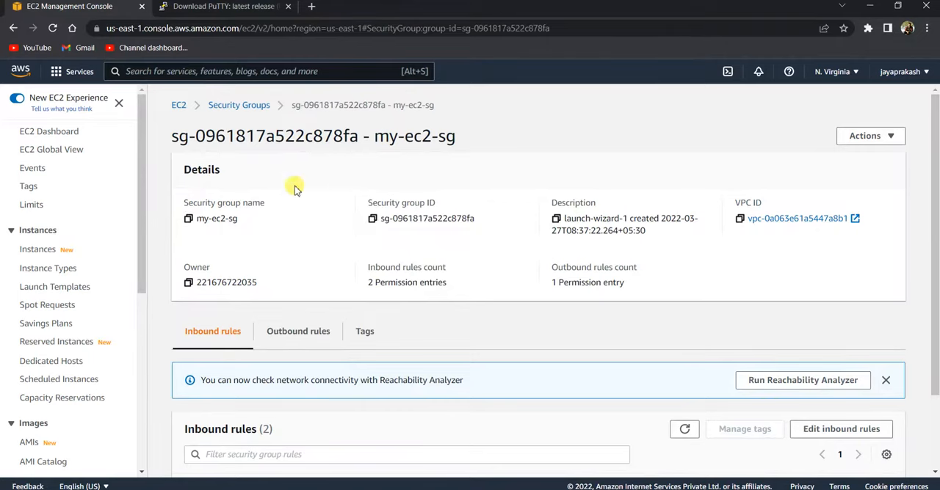
mouse_move(294, 188)
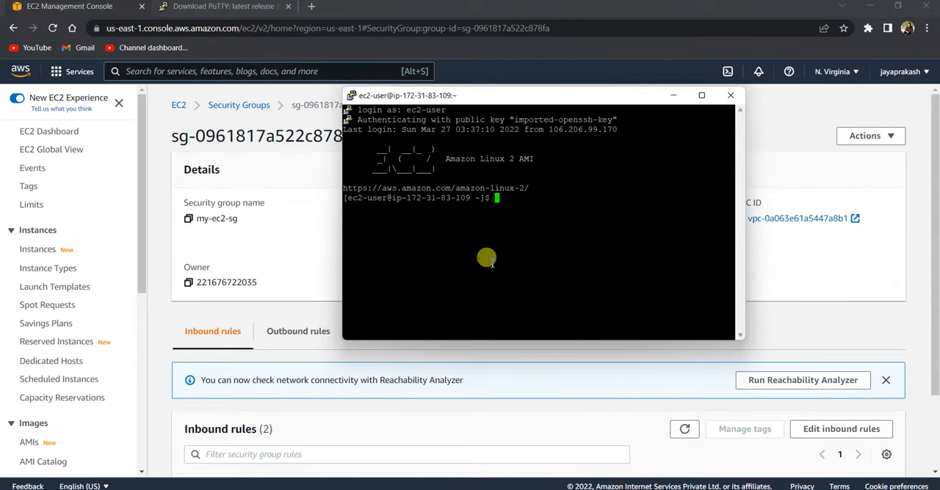
Step: Run pwd and whoami, getting /home/ec2-user and ec2-user back from the shell
type("pwd")
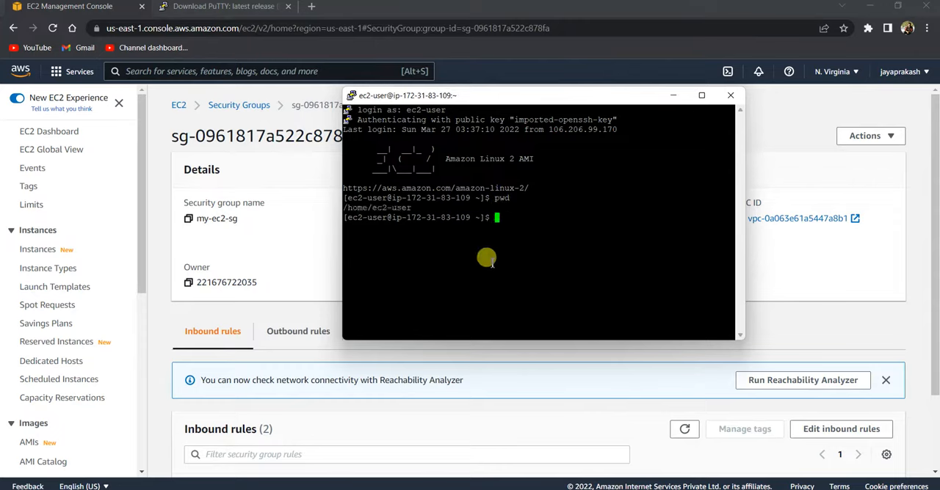
mouse_move(488, 234)
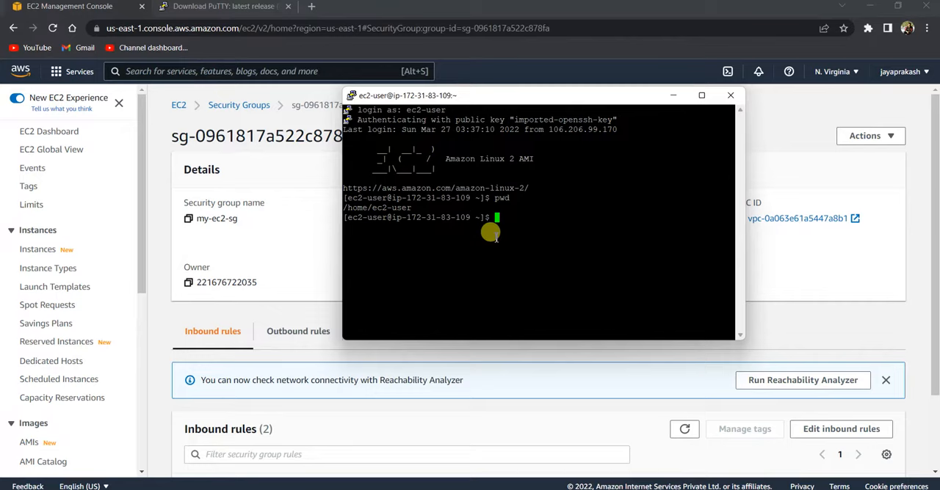
type("whoami")
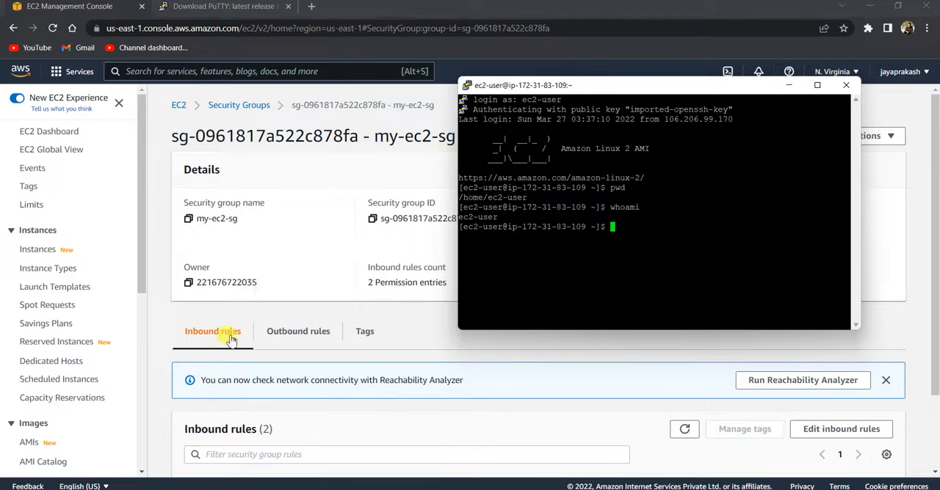
mouse_move(252, 123)
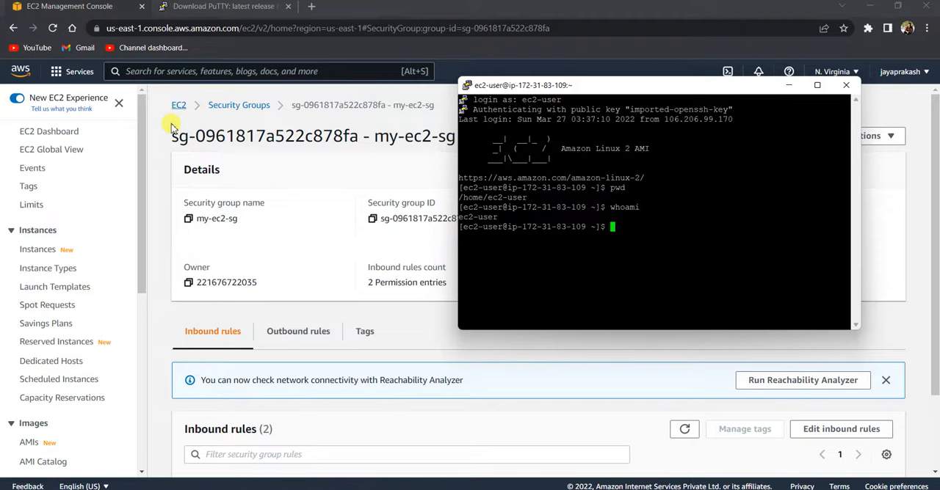
scroll("down", 3)
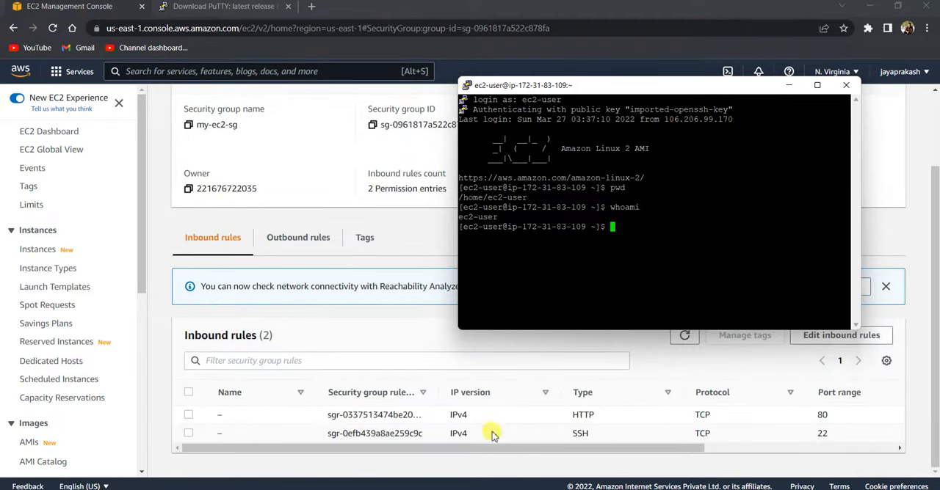
left_click(846, 85)
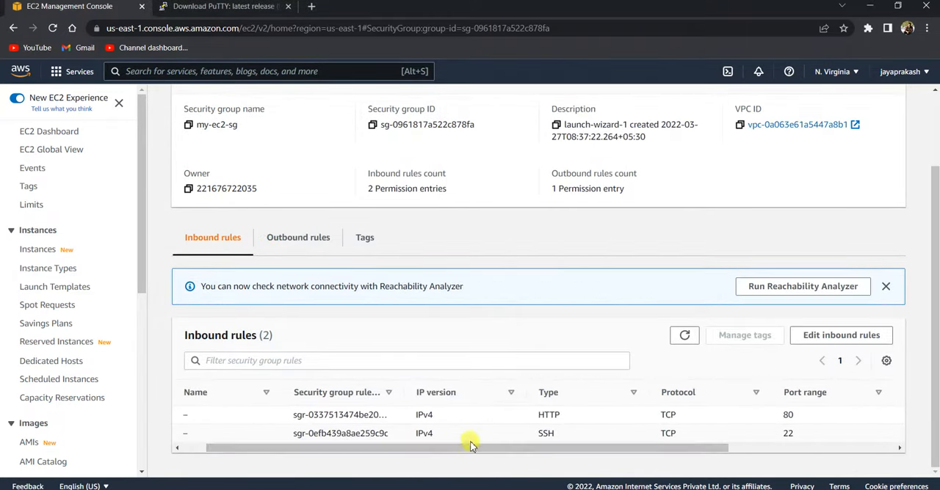